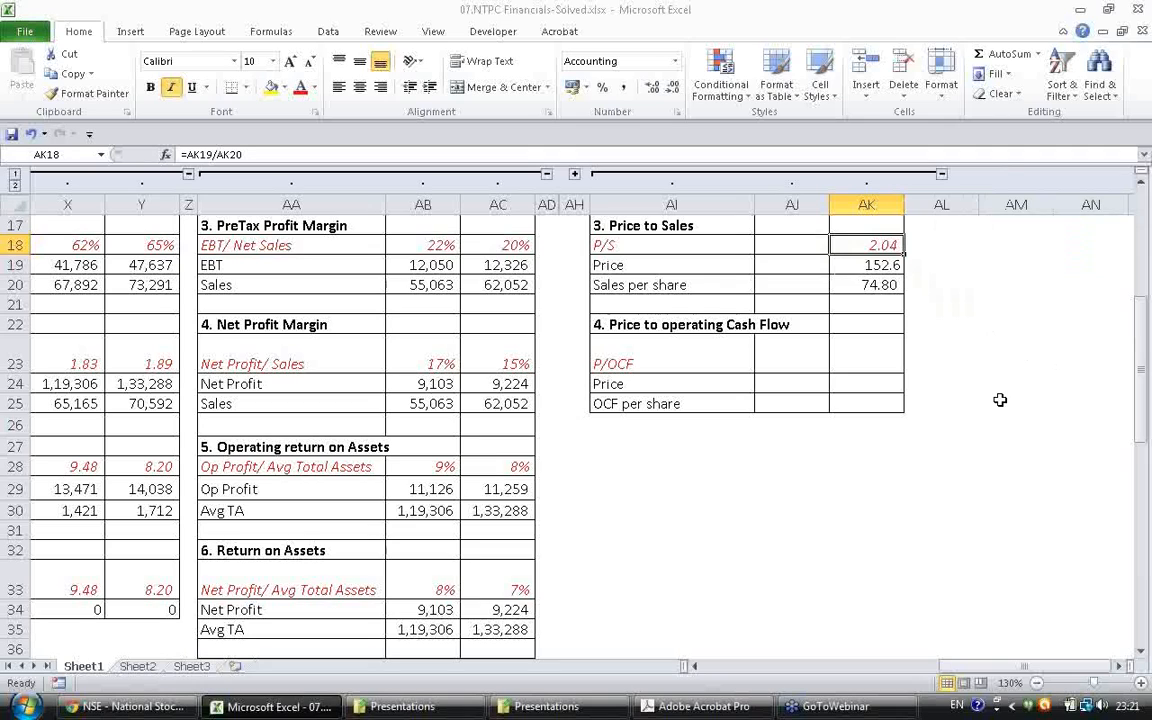
Link the P/OCF price cell to the Price to Sales price (152.6).
{"action": "scroll", "scroll_direction": "up", "scroll_amount": 3}
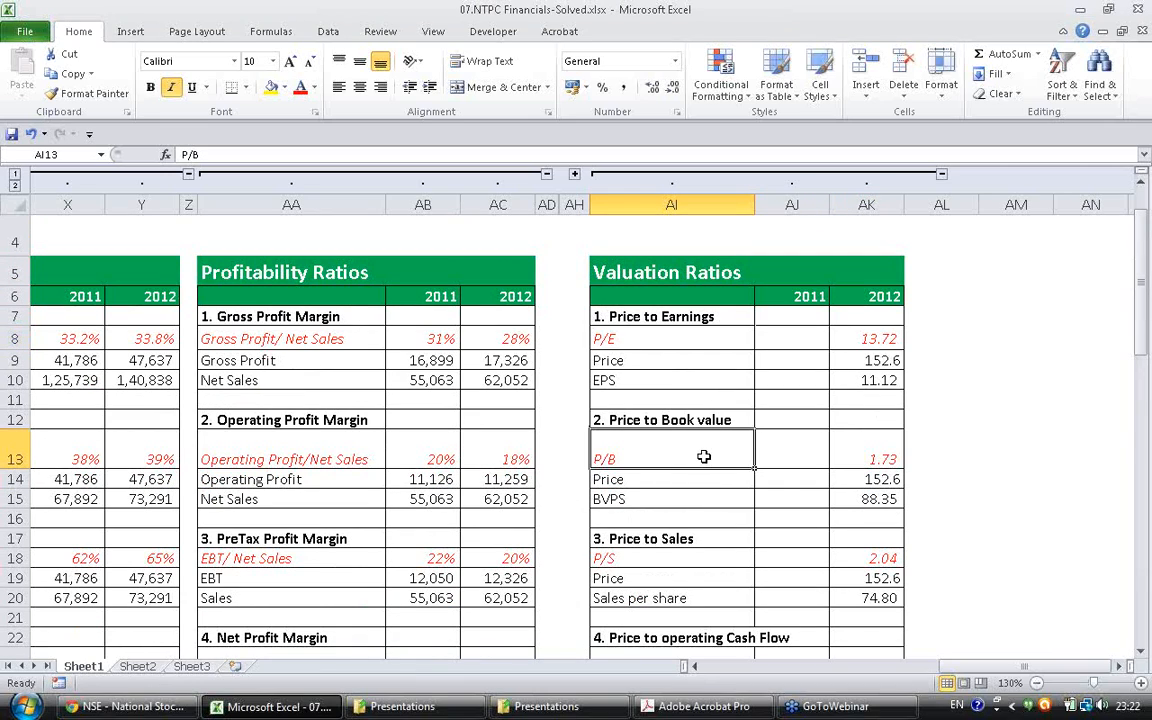
{"action": "scroll", "scroll_direction": "down", "scroll_amount": 3}
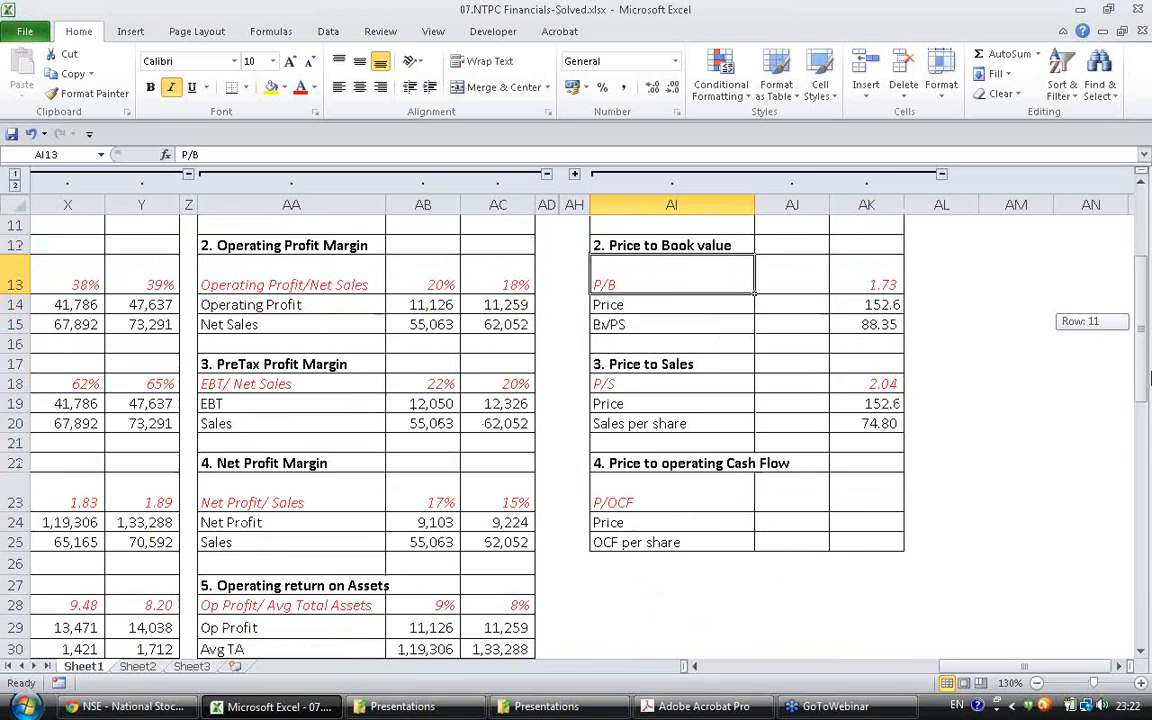
{"action": "left_click", "coordinate": [670, 404]}
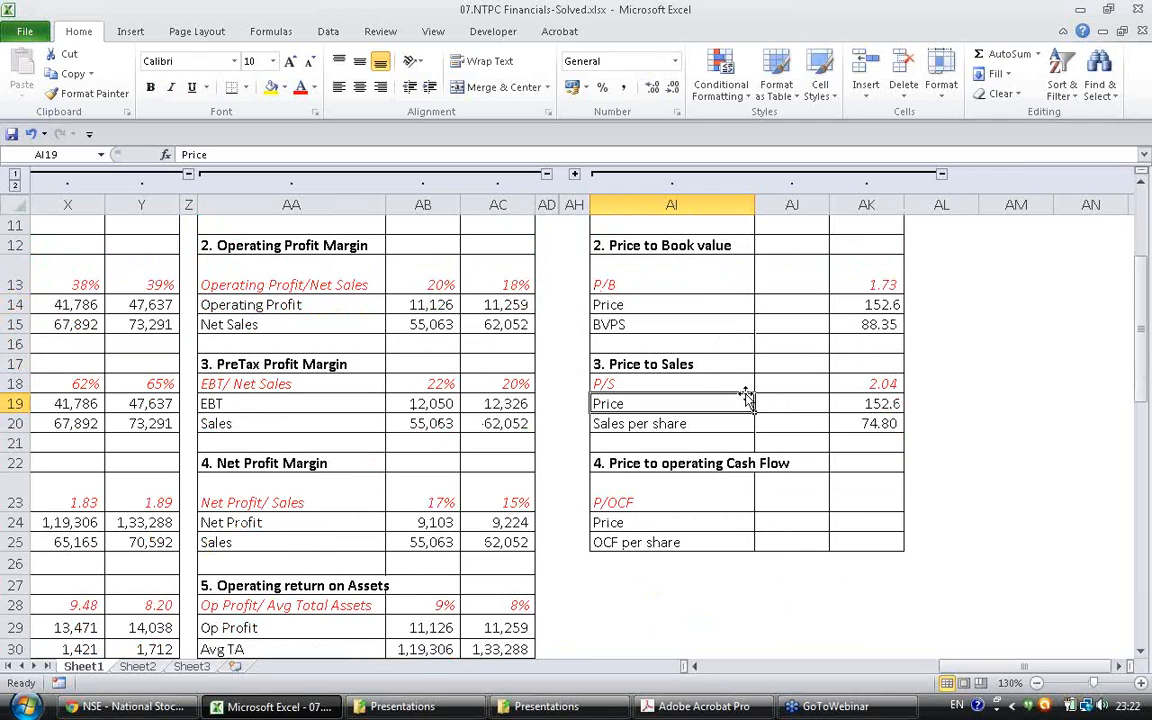
{"action": "mouse_move", "coordinate": [724, 504]}
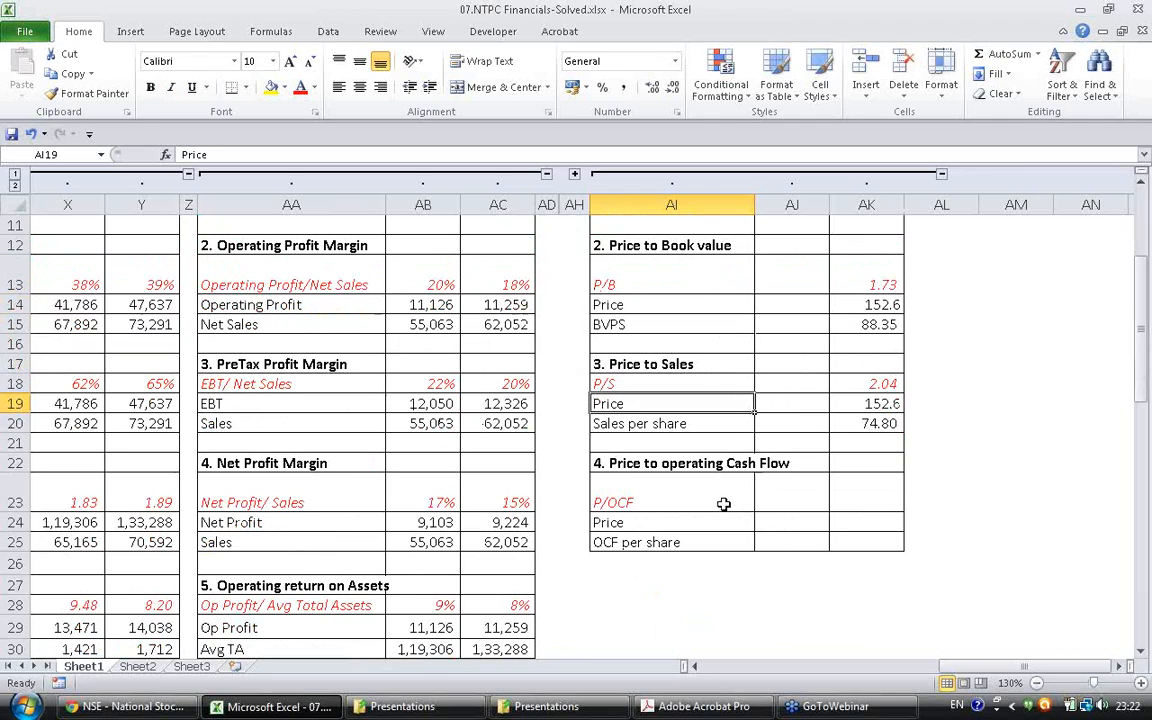
{"action": "left_click", "coordinate": [672, 502]}
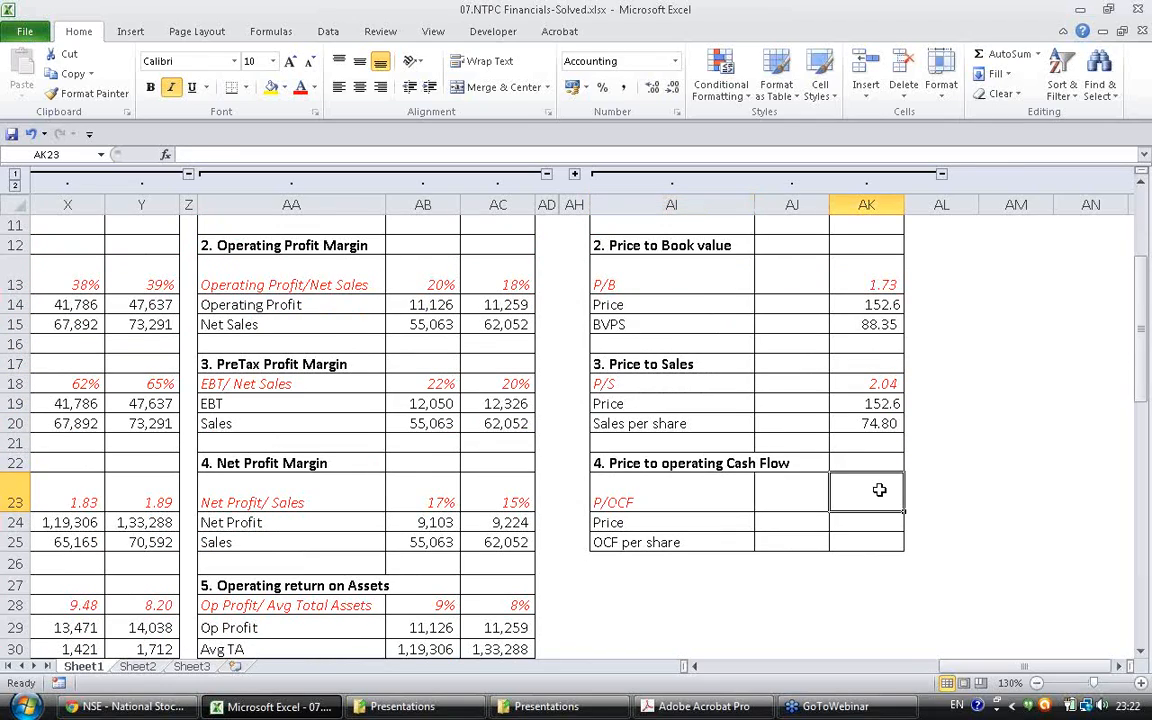
{"action": "left_click", "coordinate": [866, 522]}
{"action": "type", "text": "="}
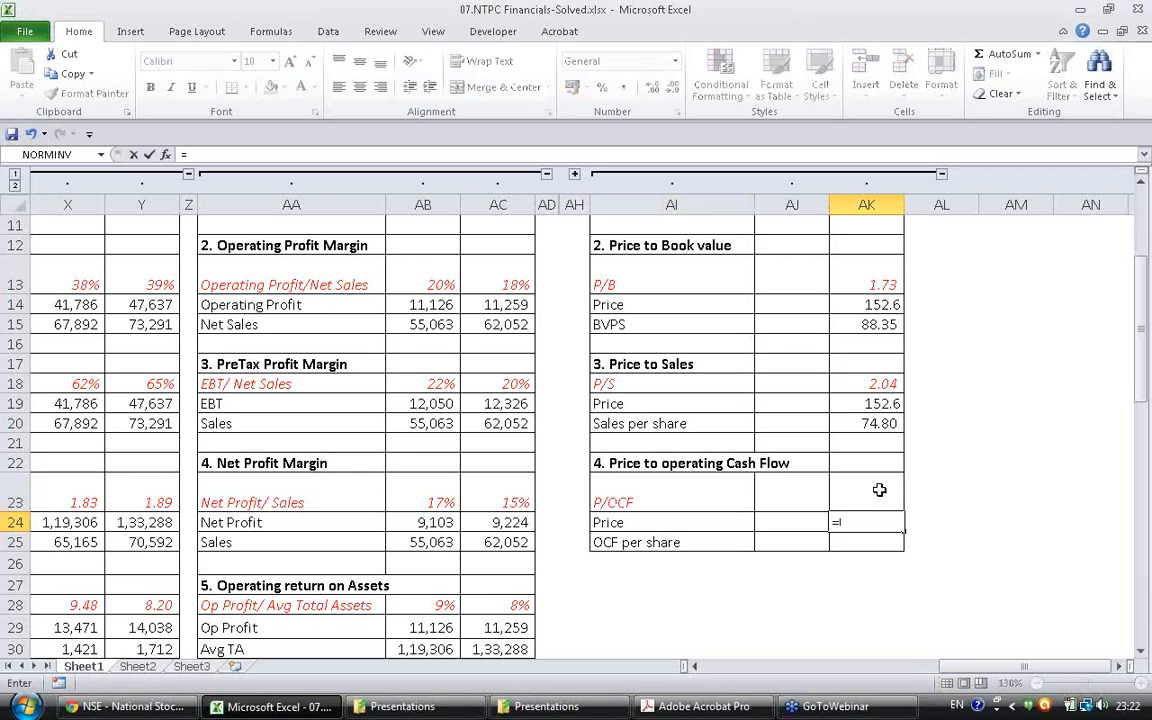
Compute OCF per share 16.72 from operating cash flow over shares, giving P/OCF 9.13.
{"action": "left_click", "coordinate": [866, 444]}
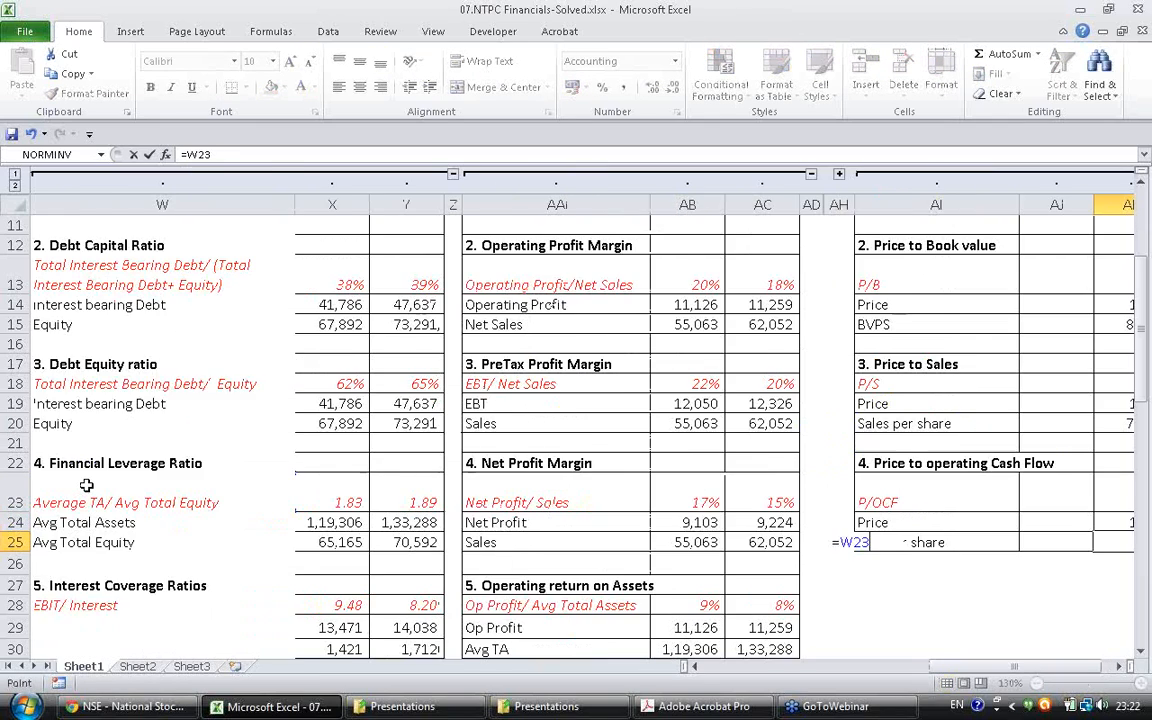
{"action": "scroll", "scroll_direction": "left", "scroll_amount": 3}
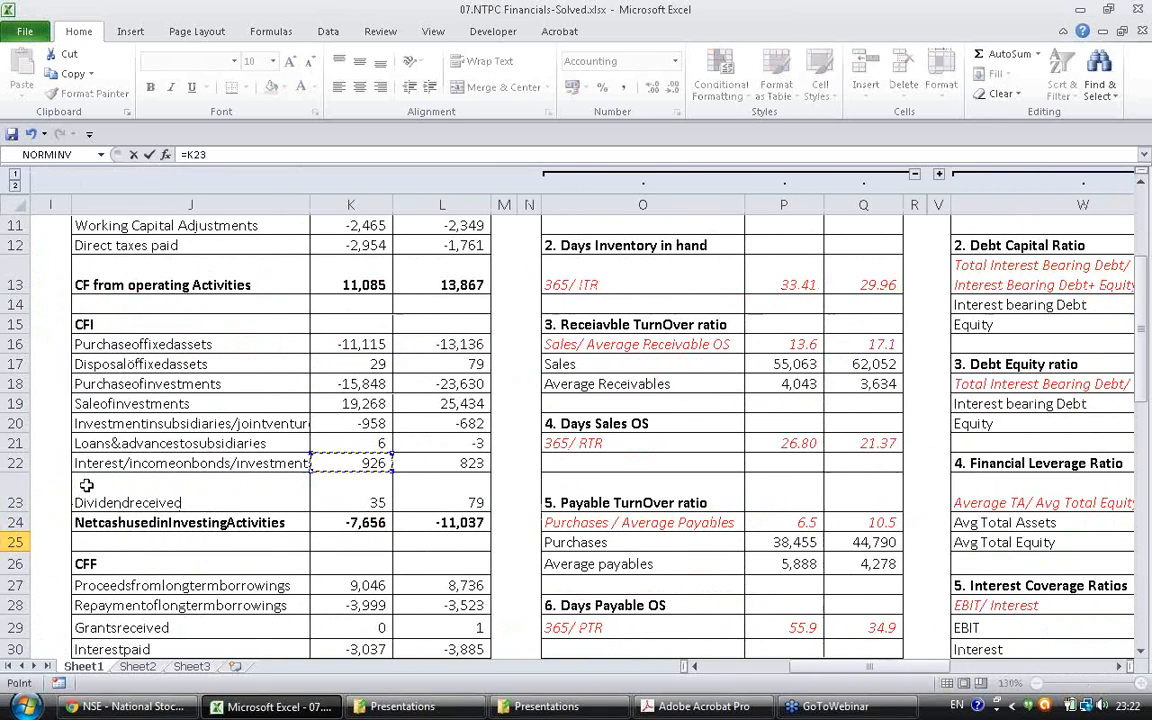
{"action": "left_click", "coordinate": [440, 284]}
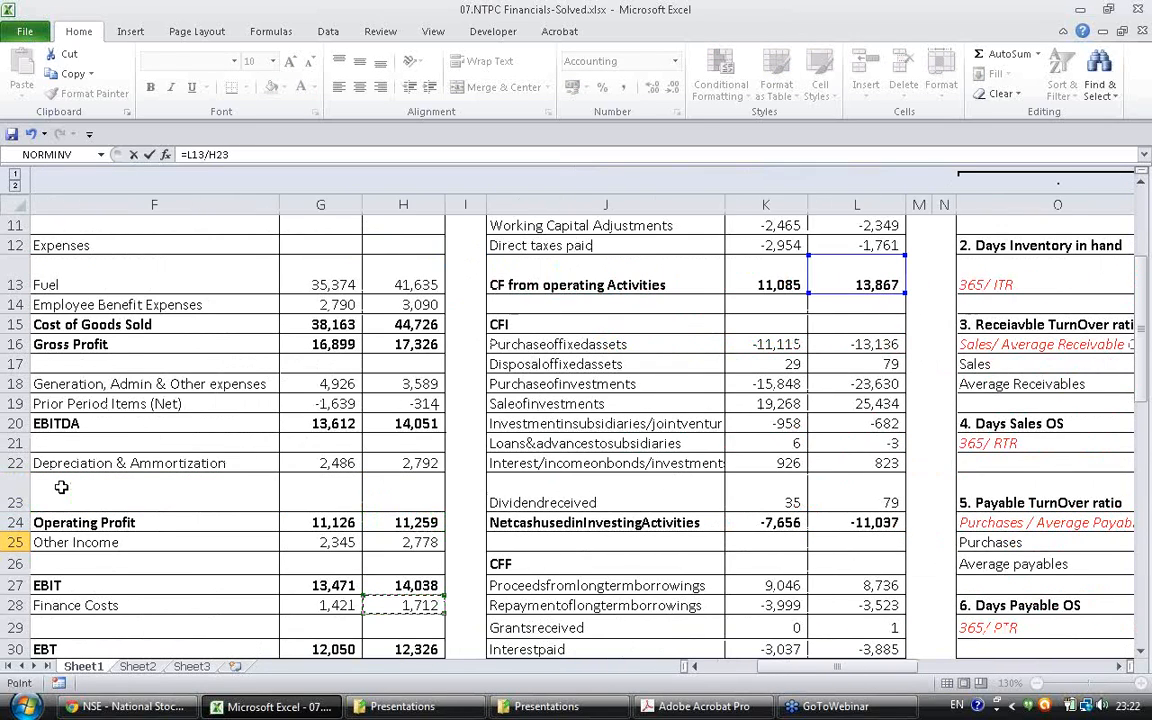
{"action": "scroll", "scroll_direction": "down", "scroll_amount": 3}
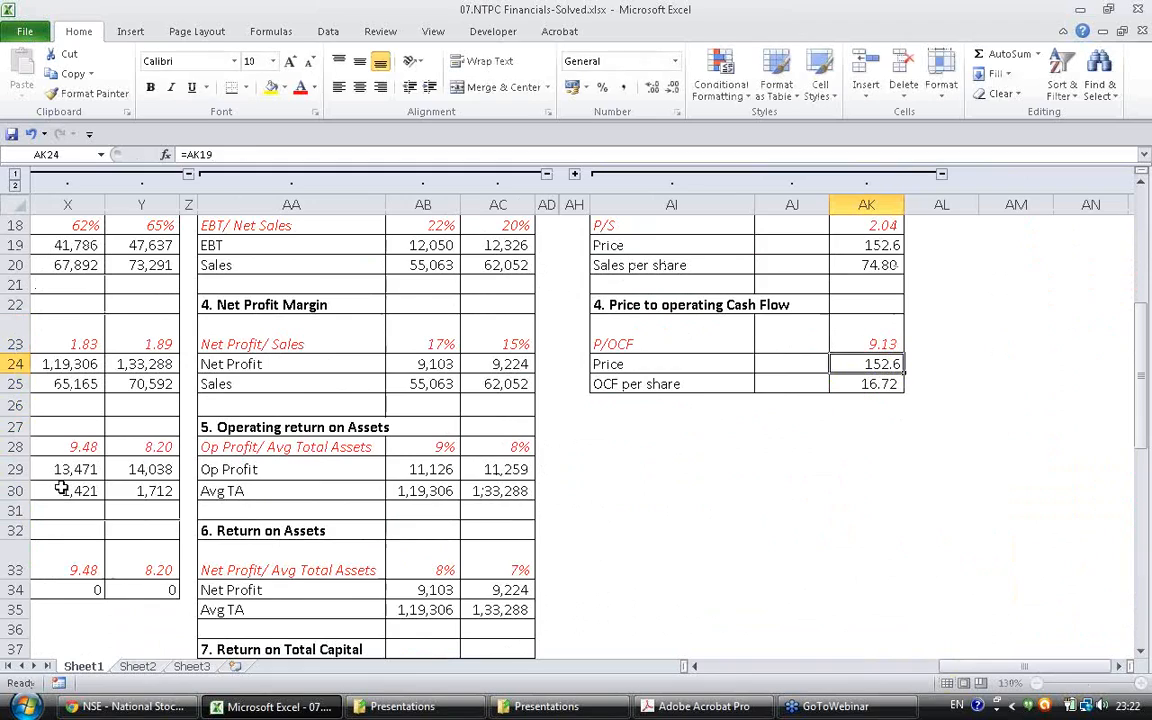
{"action": "left_click", "coordinate": [866, 344]}
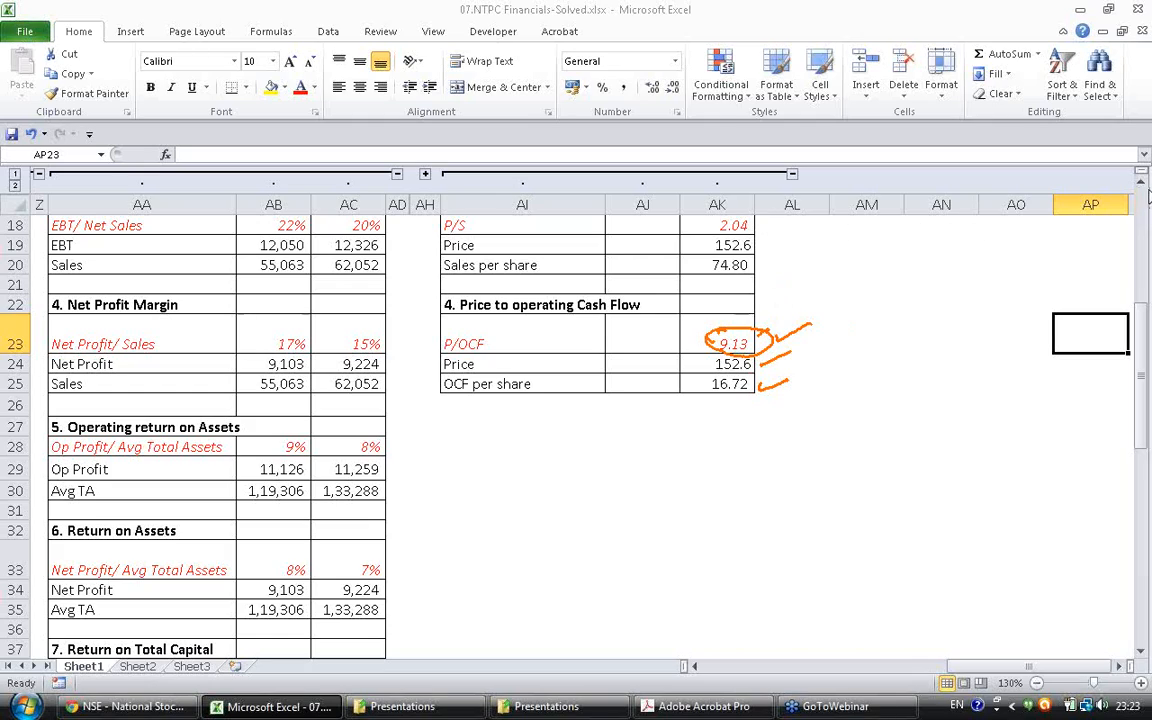
{"action": "left_click", "coordinate": [1090, 334]}
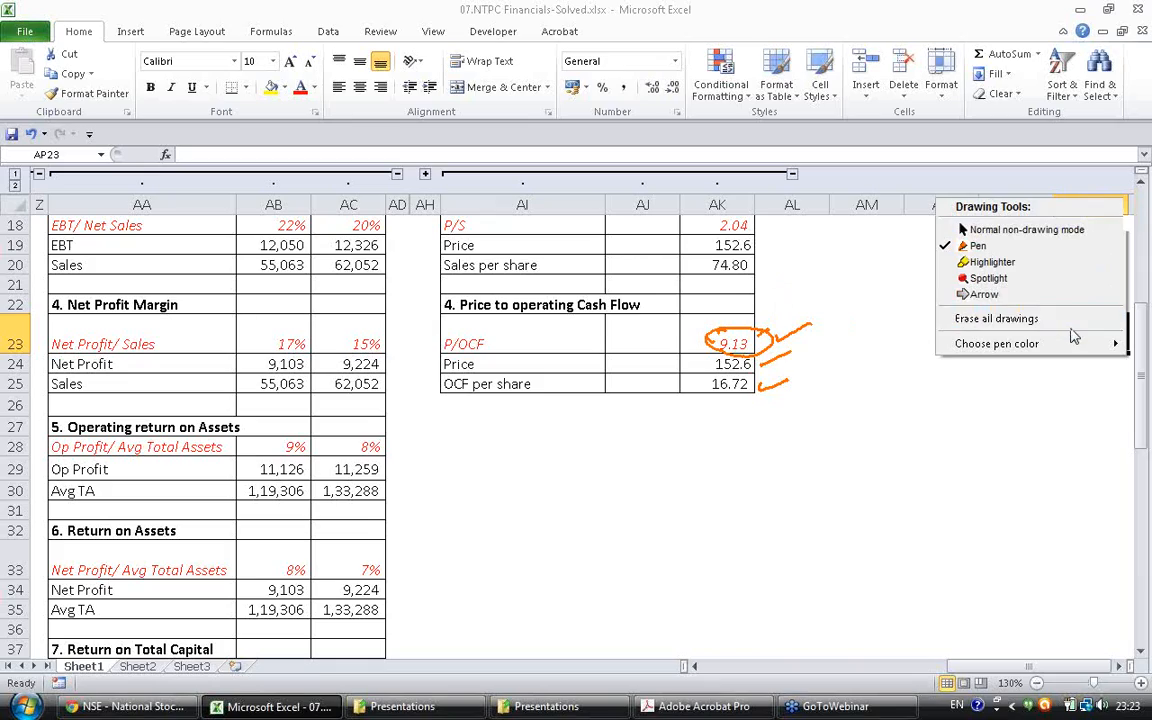